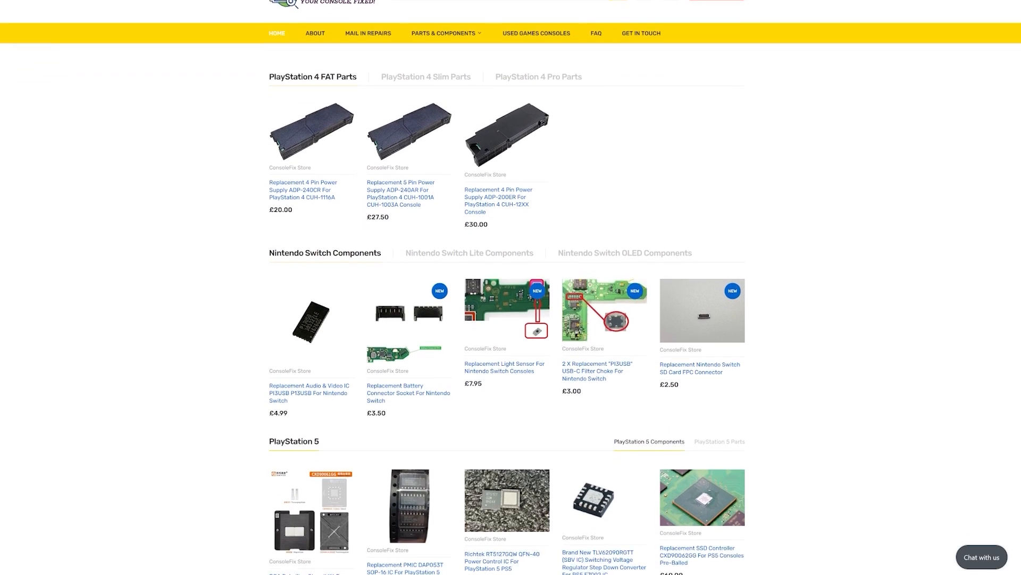
Step: Acknowledge the 2110-1118 wireless error with OK and reach the home screen
scroll("down", 3)
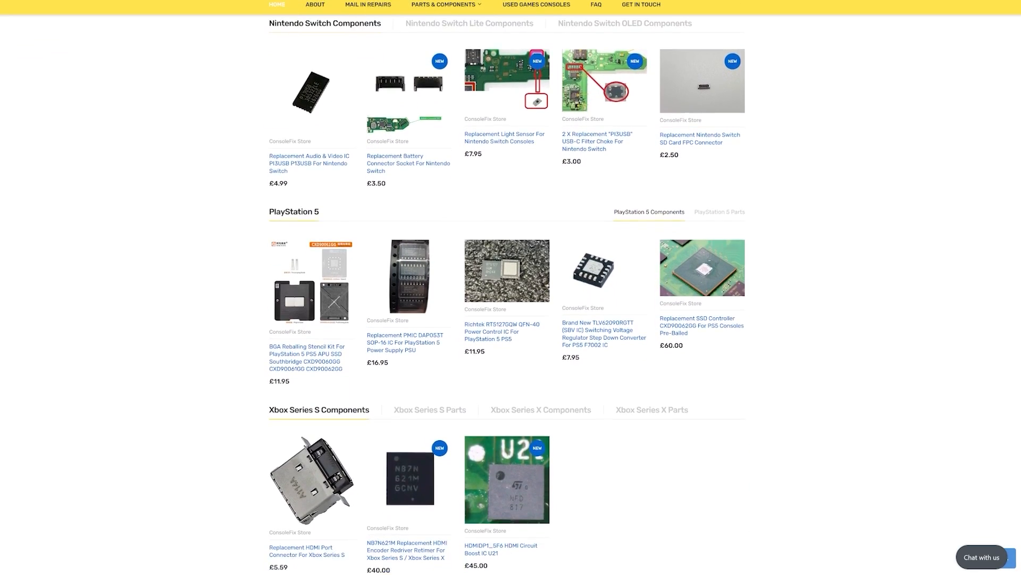
scroll("down", 3)
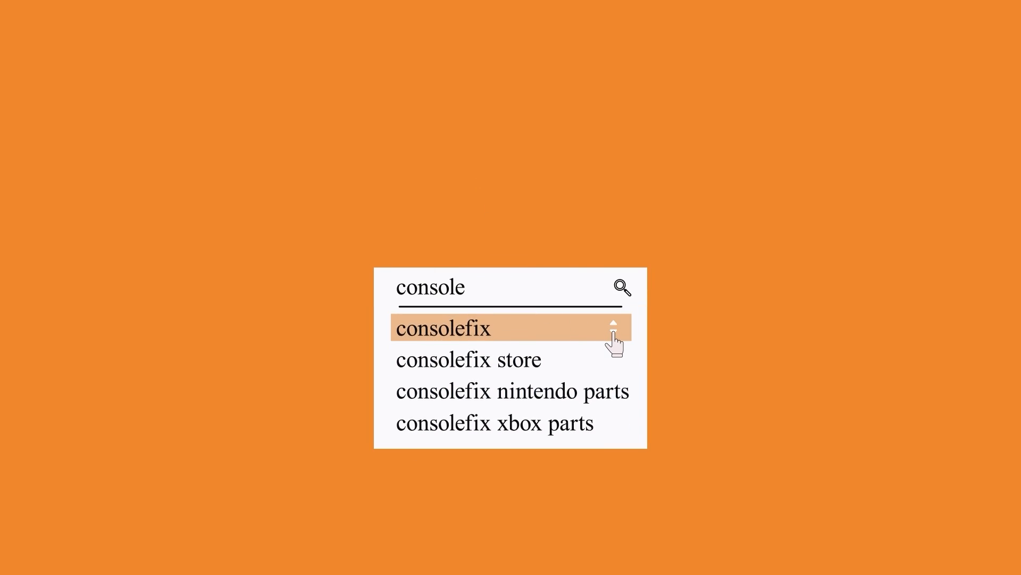
left_click(442, 327)
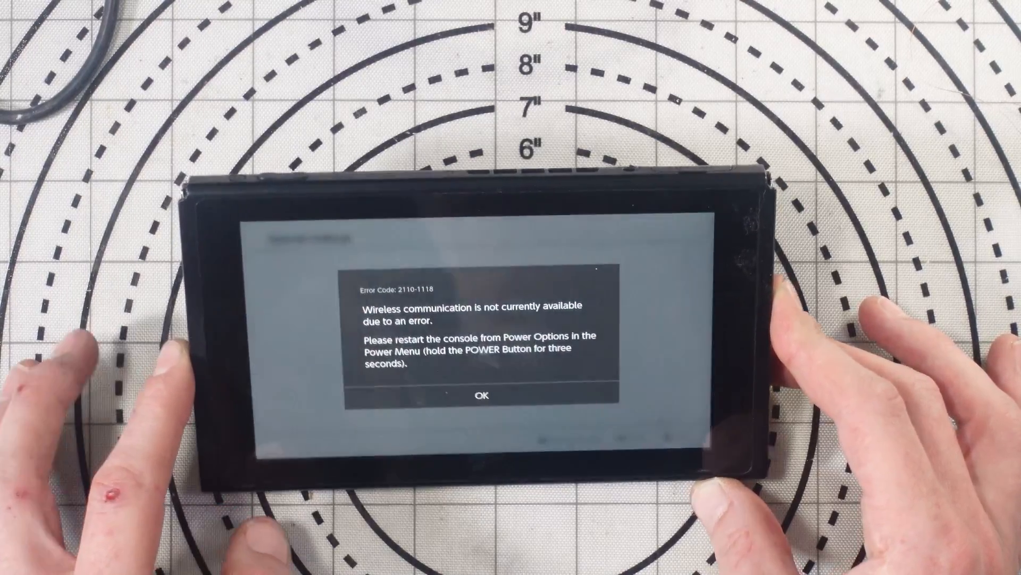
left_click(485, 394)
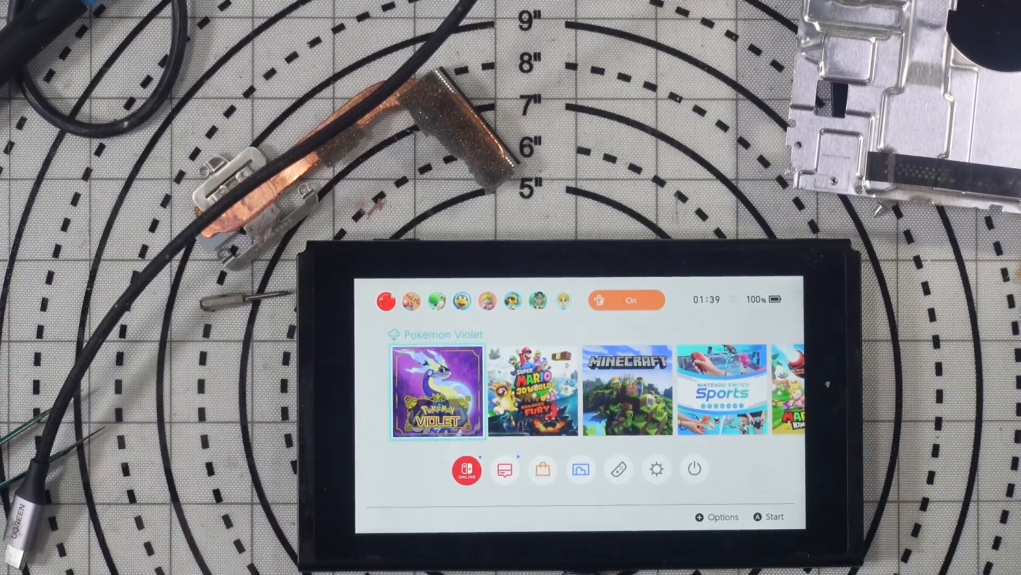
Step: Launch System Settings from the HOME Menu
left_click(656, 468)
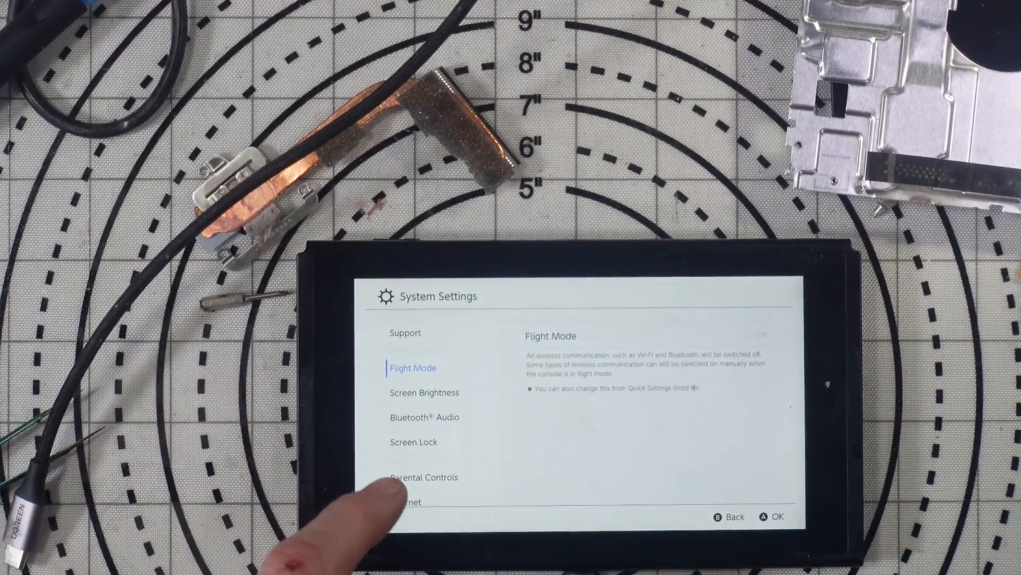
Step: Enter Internet Settings, dismiss error 2110-1118, and attempt connecting to the registered network
left_click(407, 501)
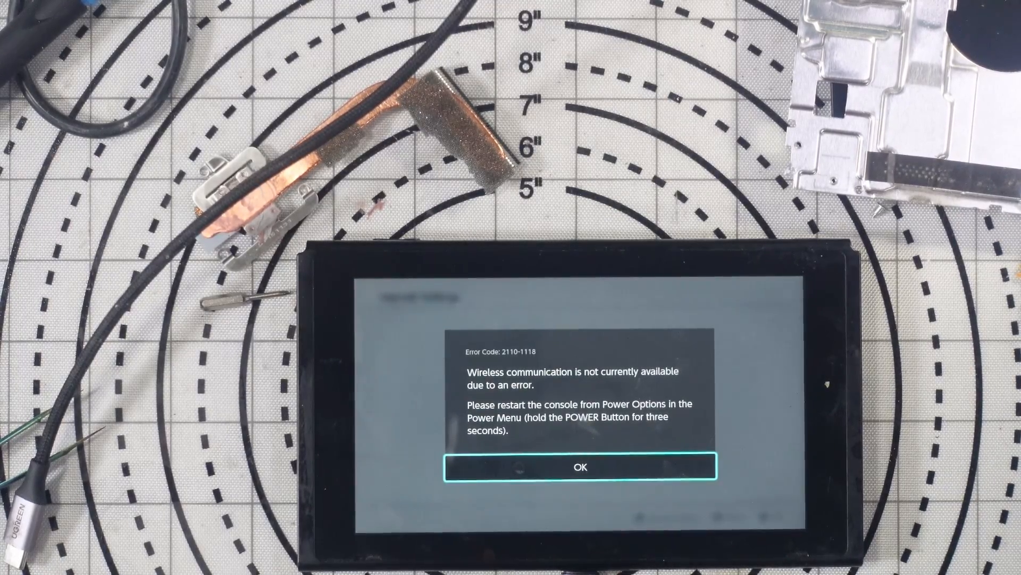
left_click(580, 466)
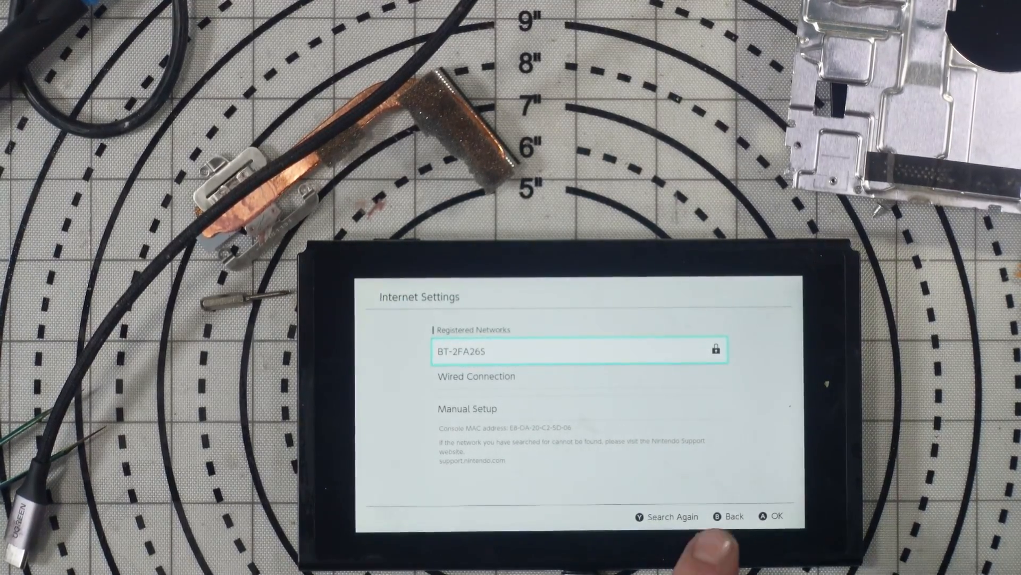
left_click(733, 515)
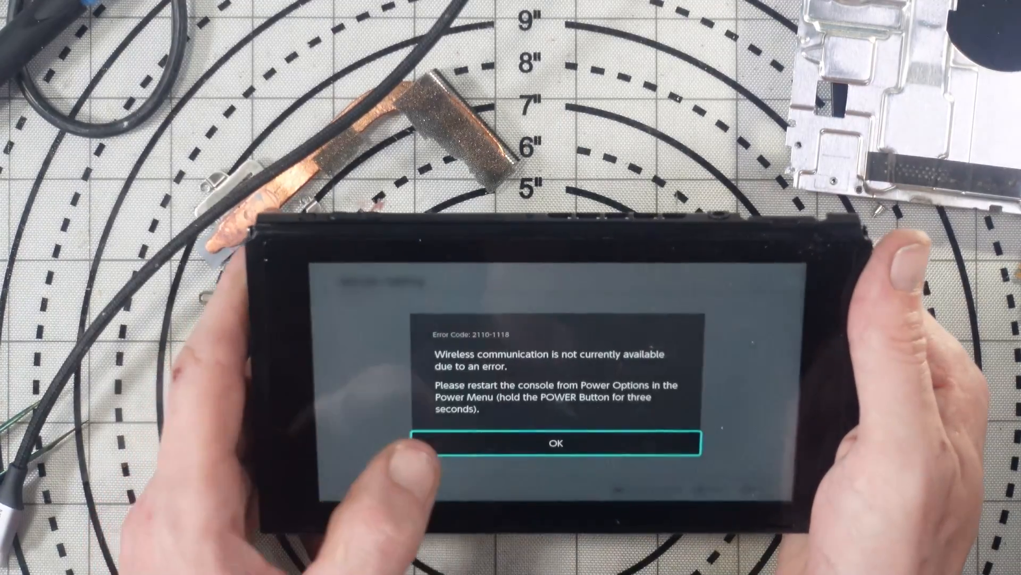
Step: Dismiss the repeated 2110-1118 error to return to the registered network list
left_click(555, 441)
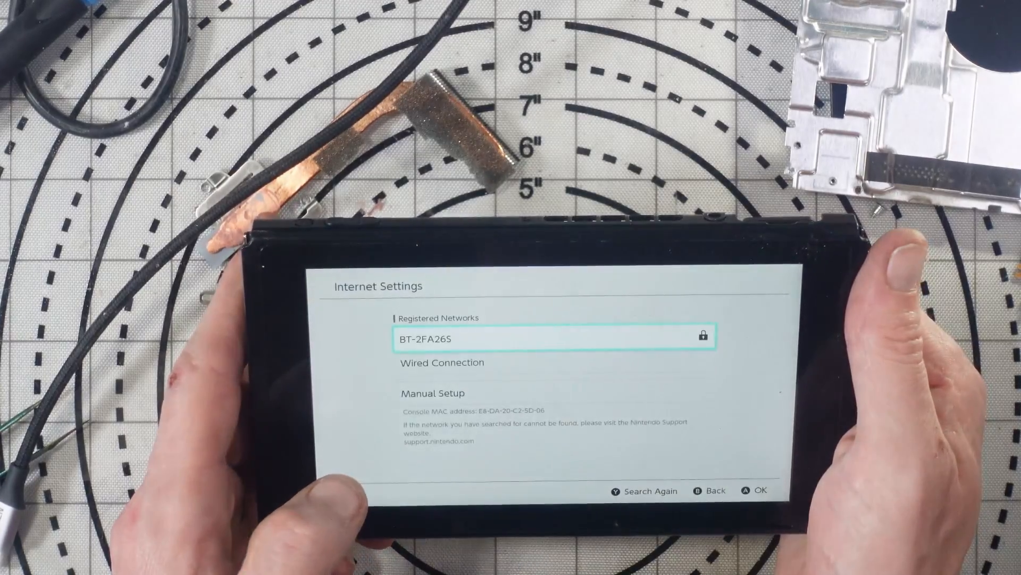